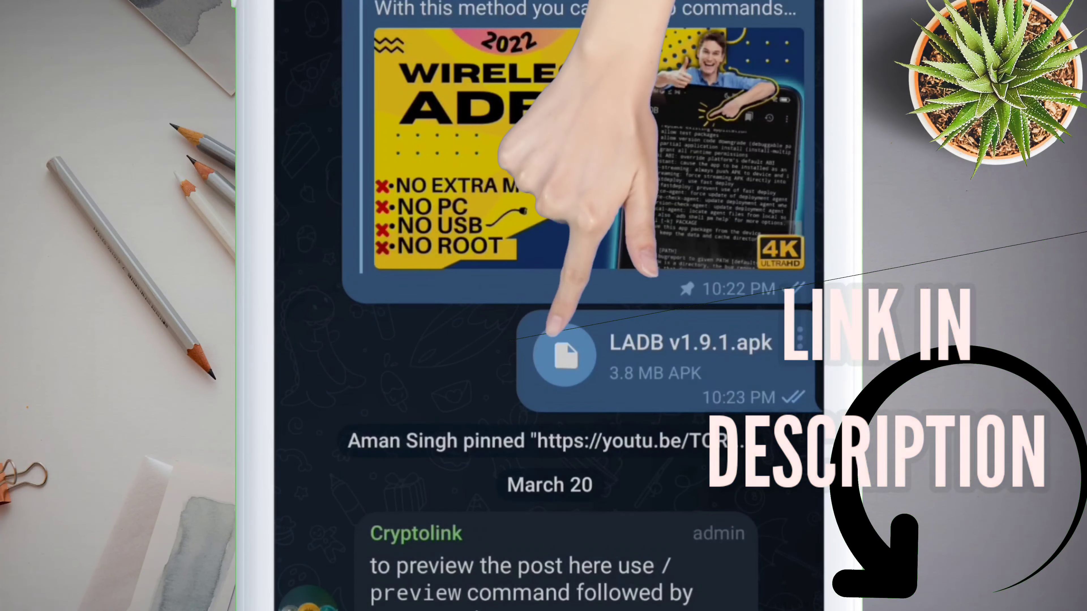
Install LADB from the shared LADB v1.9.1.apk file in the chat.
left_click(562, 355)
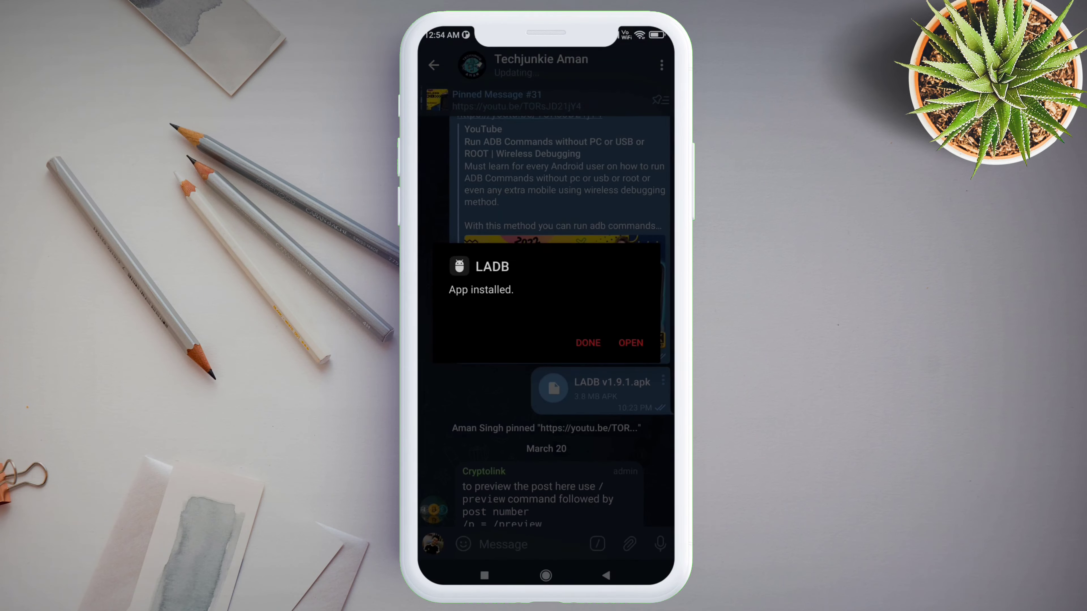
left_click(629, 342)
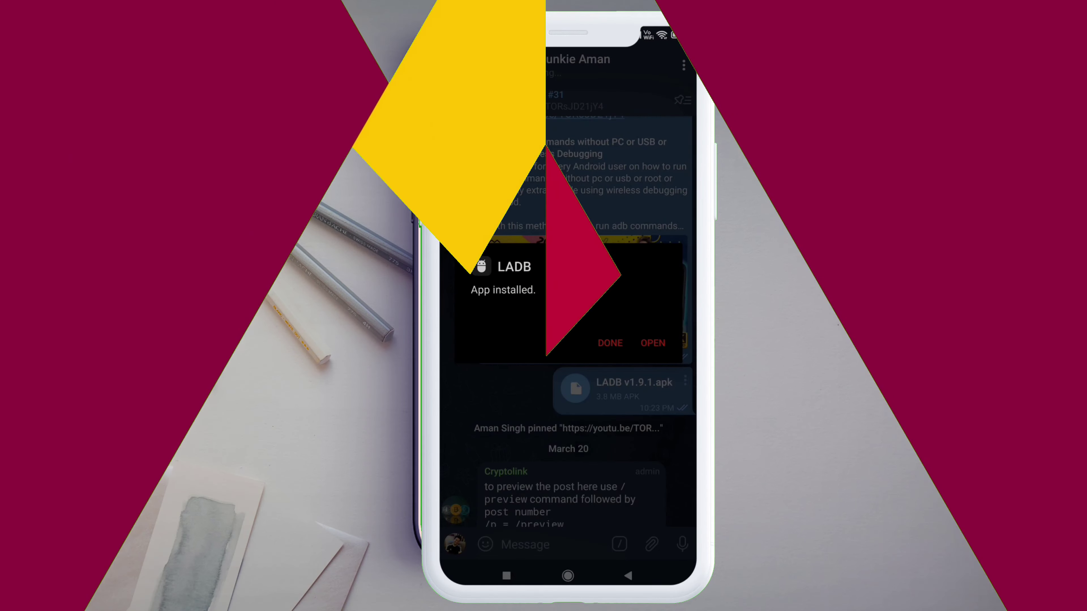
Launch the newly installed LADB app.
left_click(651, 343)
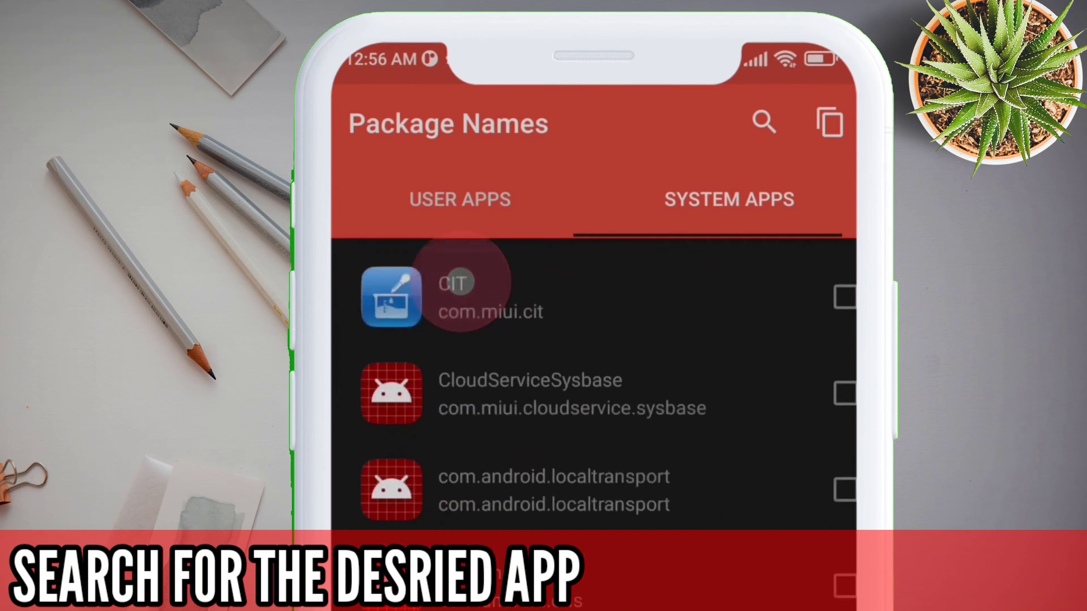
scroll("down", 3)
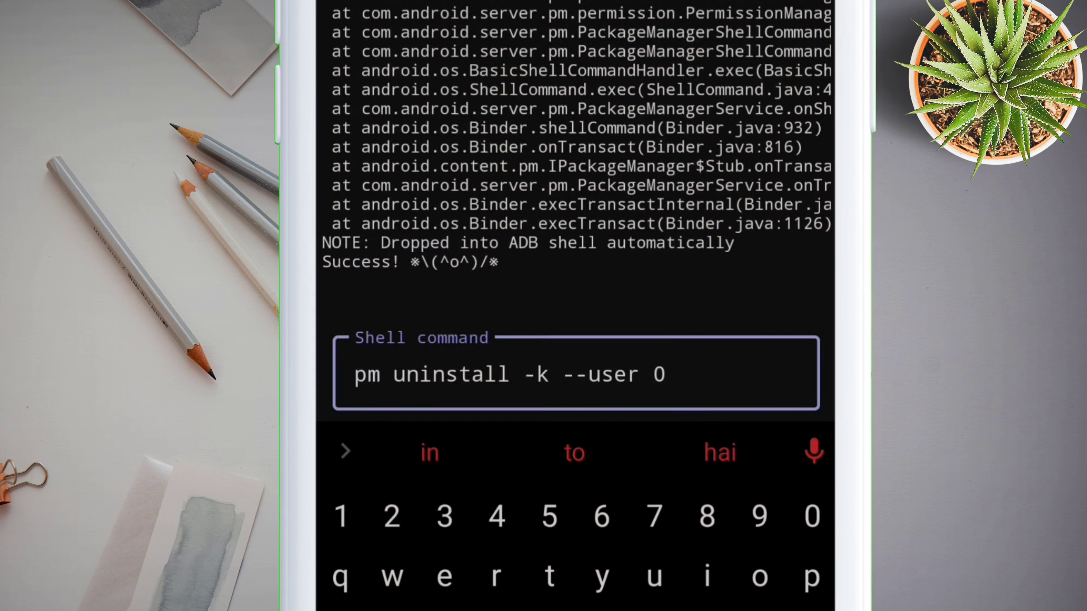
Begin entering the com.android.thememanager package name for the pm uninstall command.
type("com.a")
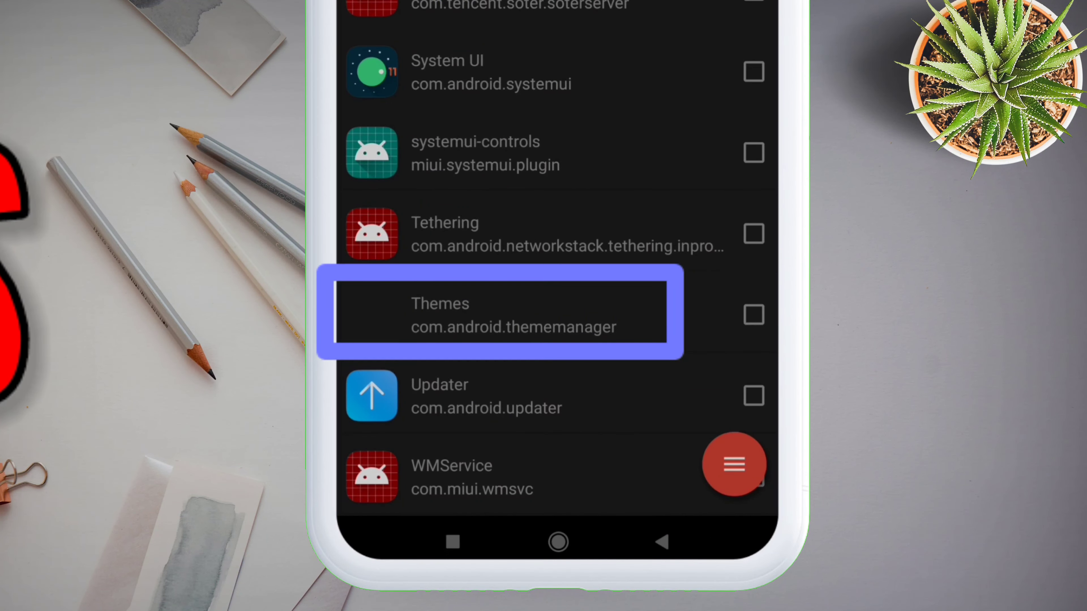
Run the uninstall of com.android.thememanager so the shell reports Success.
left_click(500, 315)
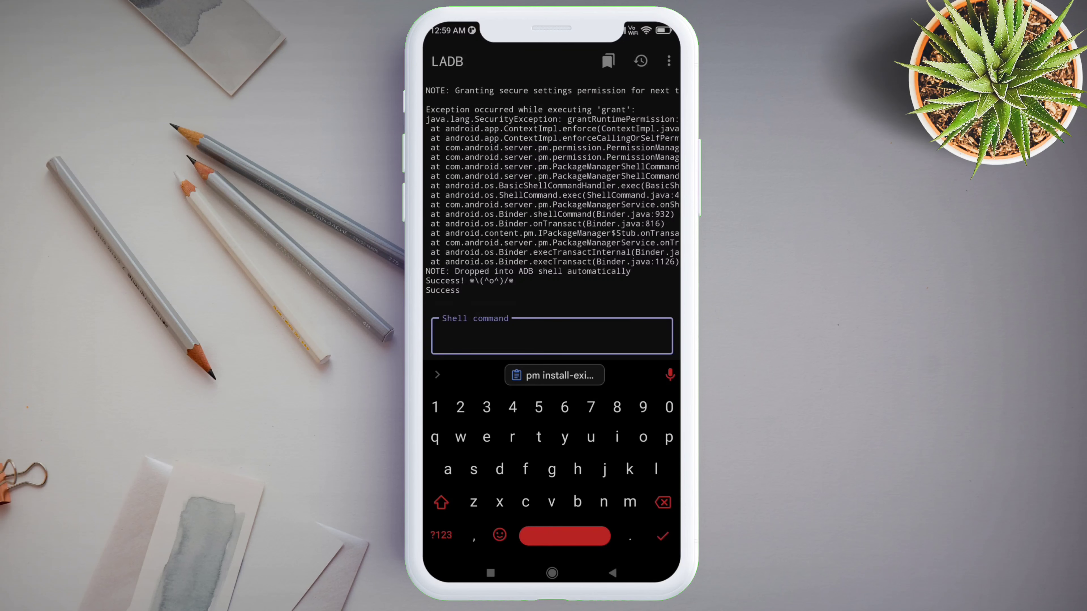
Enter the restore command pm install-existing com.android.thememanager in the shell.
left_click(554, 375)
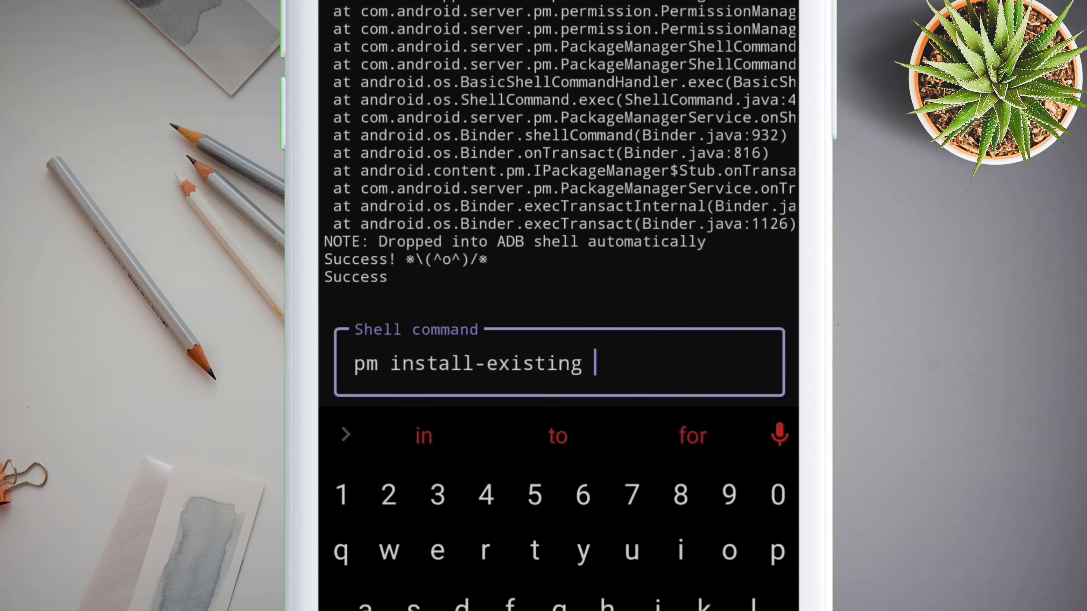
type("com.")
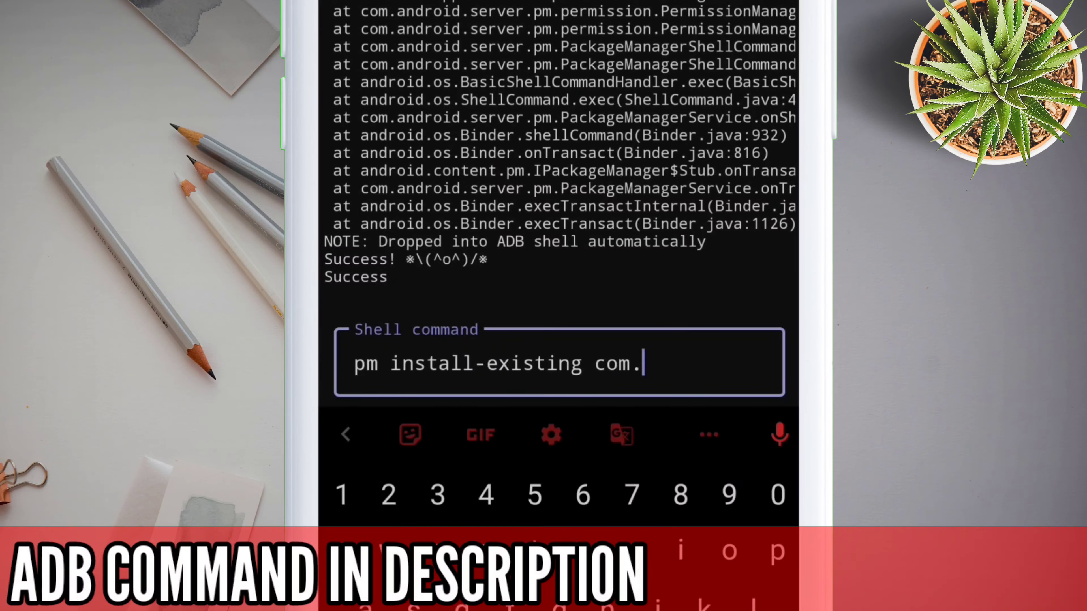
type("android")
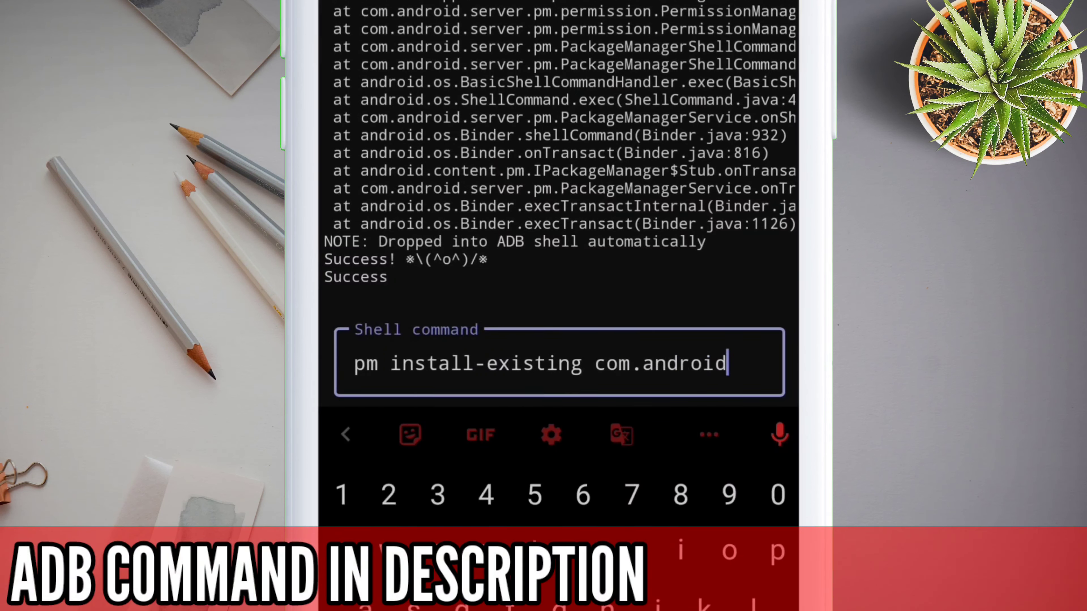
type(".the")
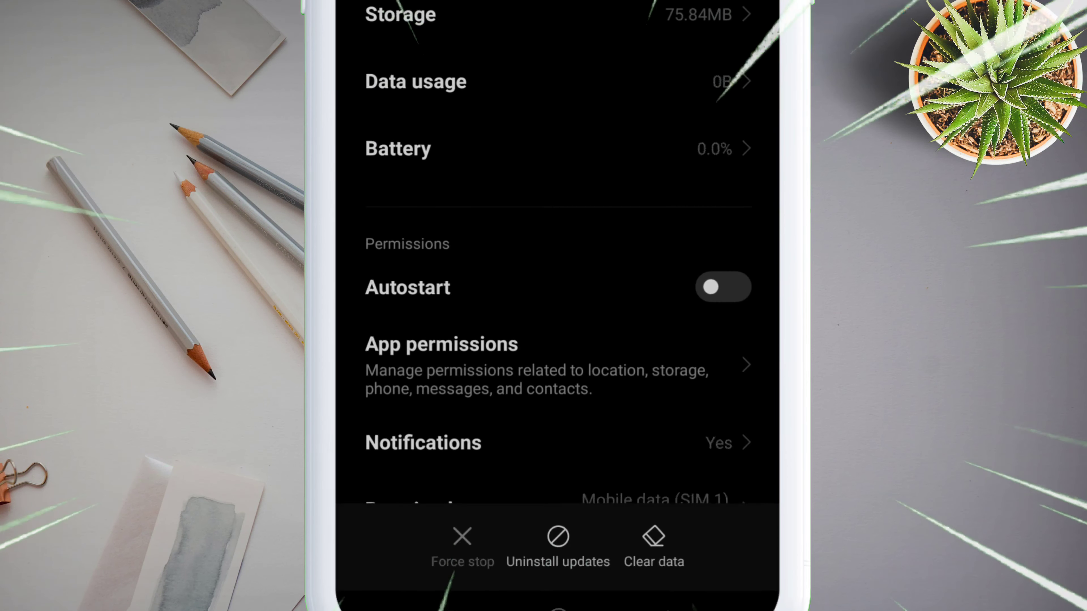
Scroll the app's info page to review Autostart and notification settings.
scroll("down", 3)
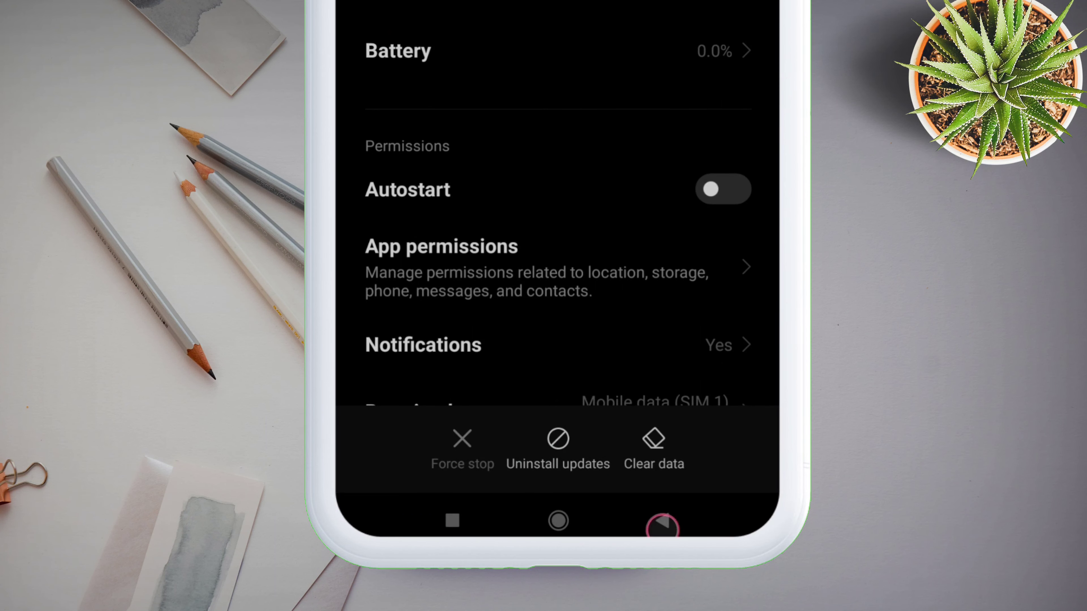